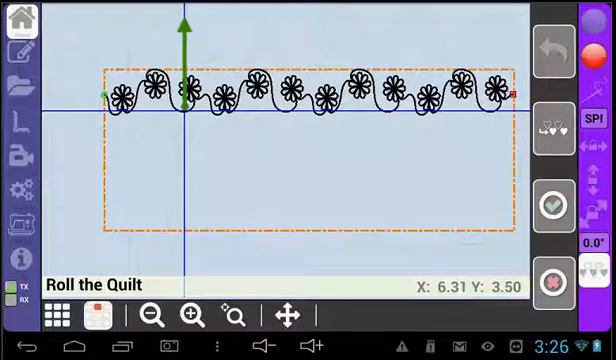
Confirm at the 'Roll the Quilt' prompt that the quilt has been rolled.
click(546, 206)
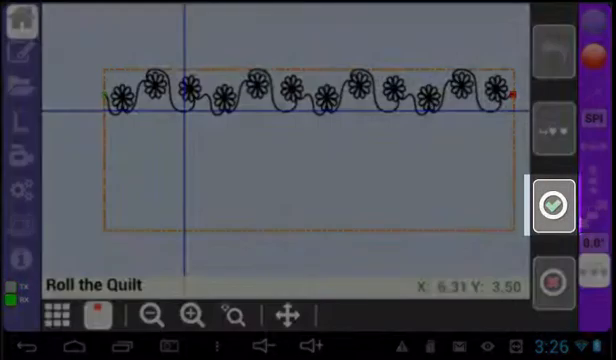
click(549, 202)
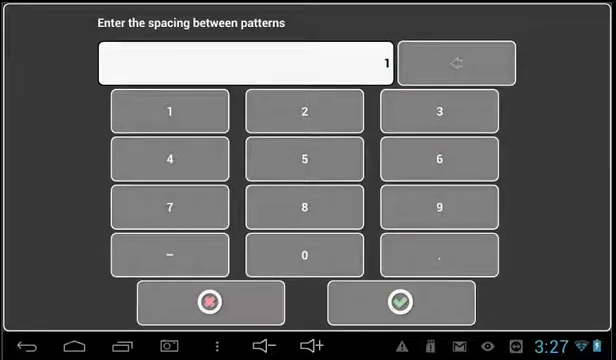
Accept a spacing of 1 between the pattern rows.
click(400, 301)
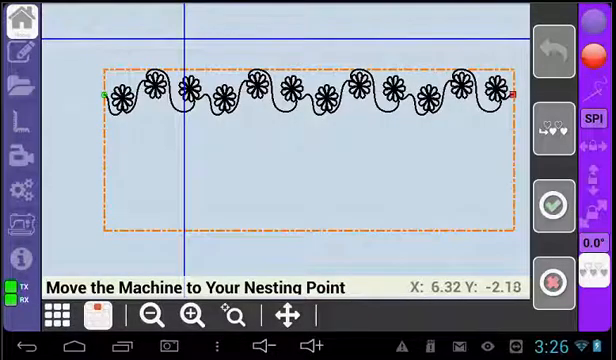
Confirm the machine is positioned at the nesting point for the second row.
click(546, 205)
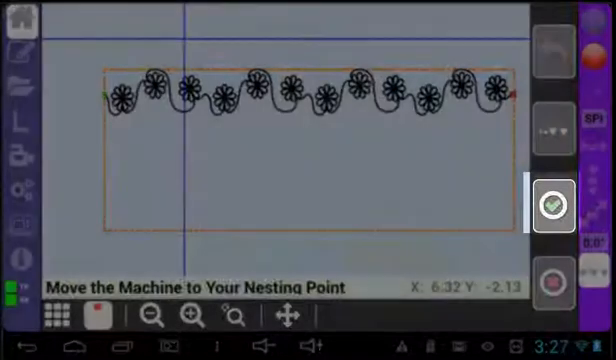